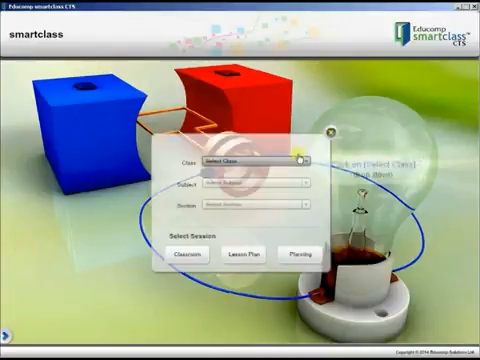
Begin an Add New Question form for the Mathematics MCQ test.
left_click(256, 160)
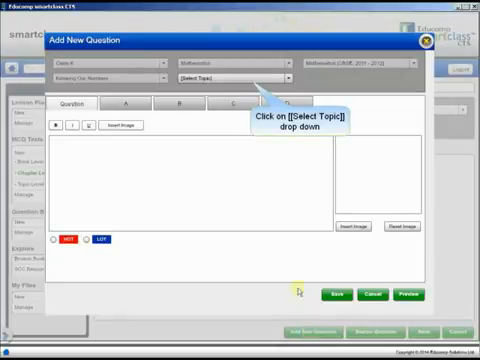
Assign the new question to the Comparing Numbers topic.
left_click(210, 72)
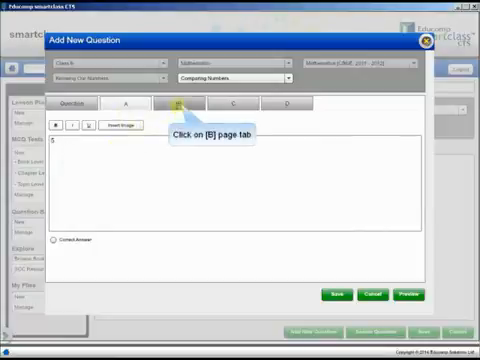
Enter 50000 as answer option B of the 95072 place-value question.
left_click(204, 104)
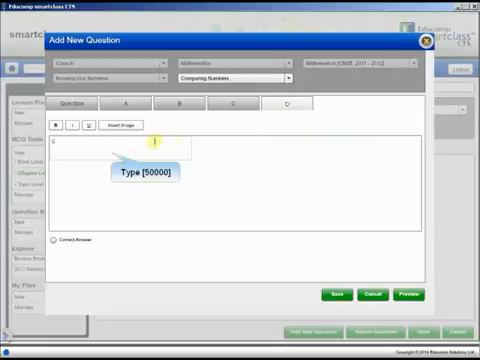
type("50000")
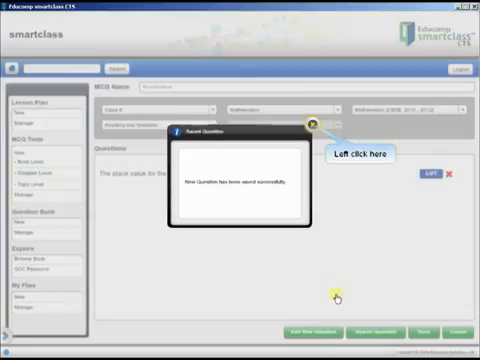
Acknowledge the saved question and search existing questions to add to the test.
left_click(312, 128)
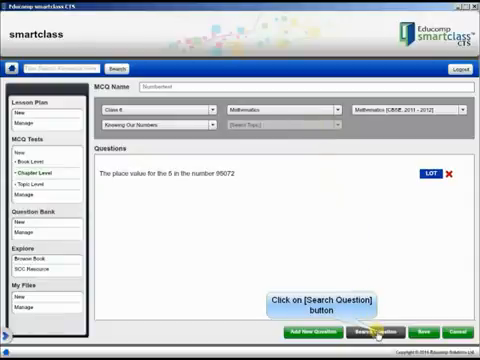
left_click(376, 328)
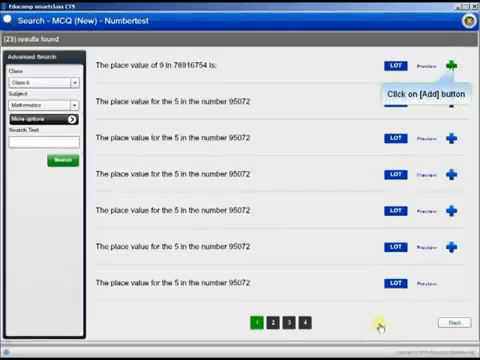